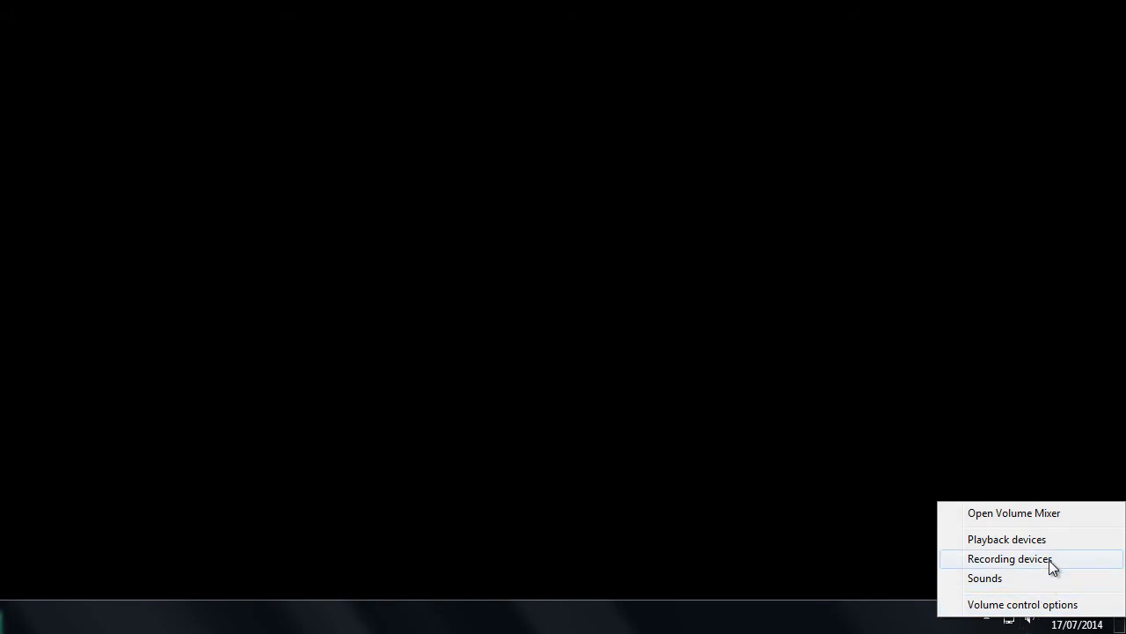
Open the Recording devices list from the taskbar speaker icon.
left_click(1010, 558)
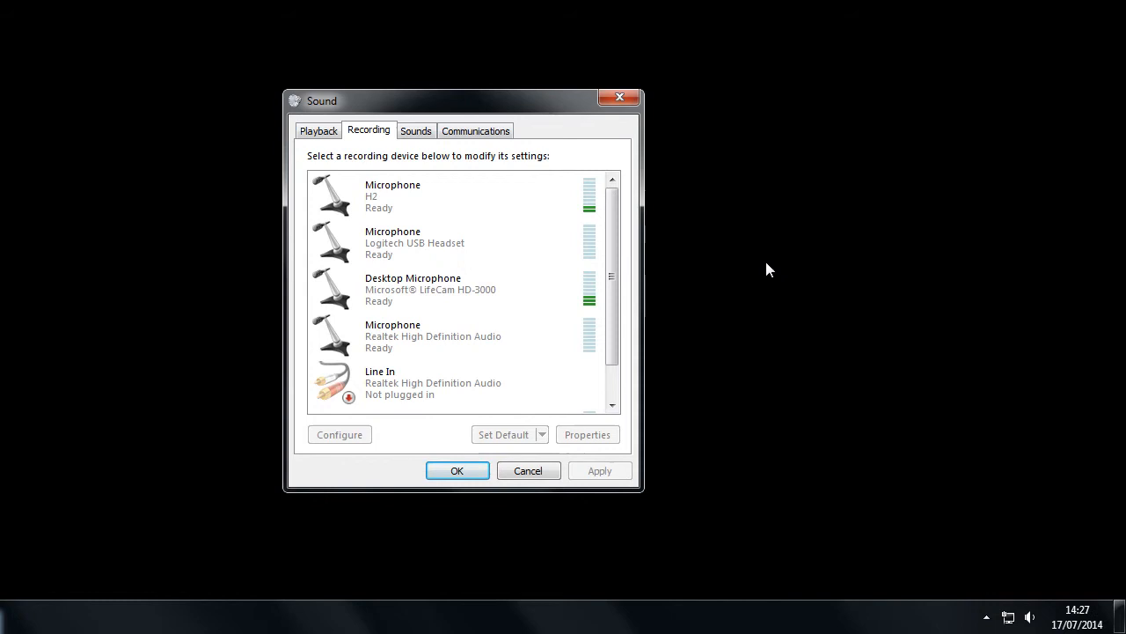
mouse_move(739, 282)
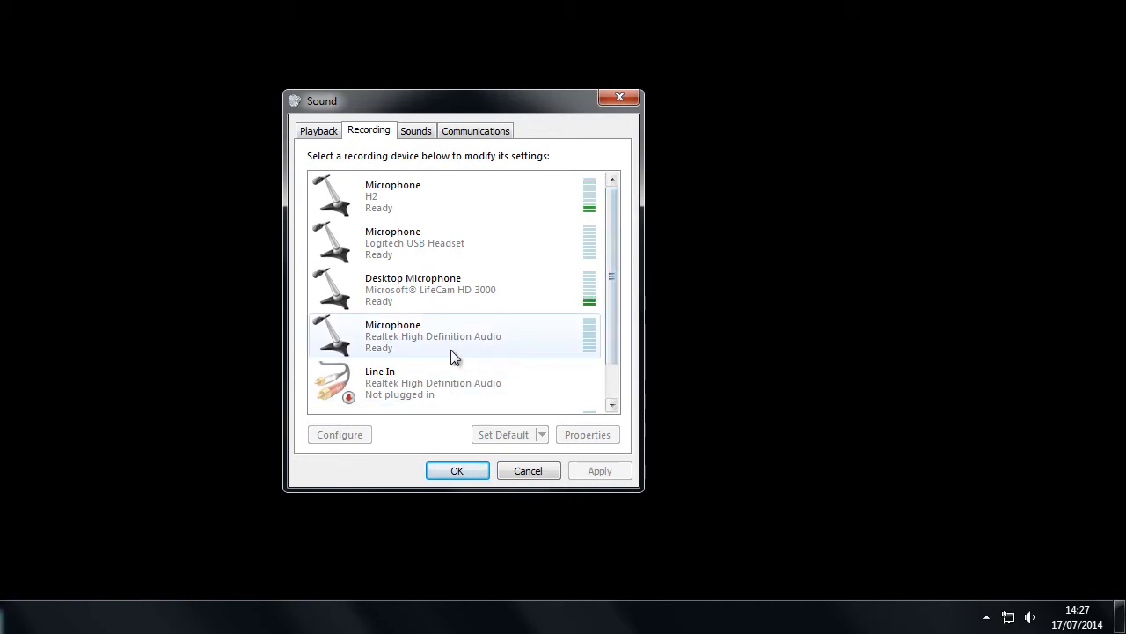
mouse_move(405, 343)
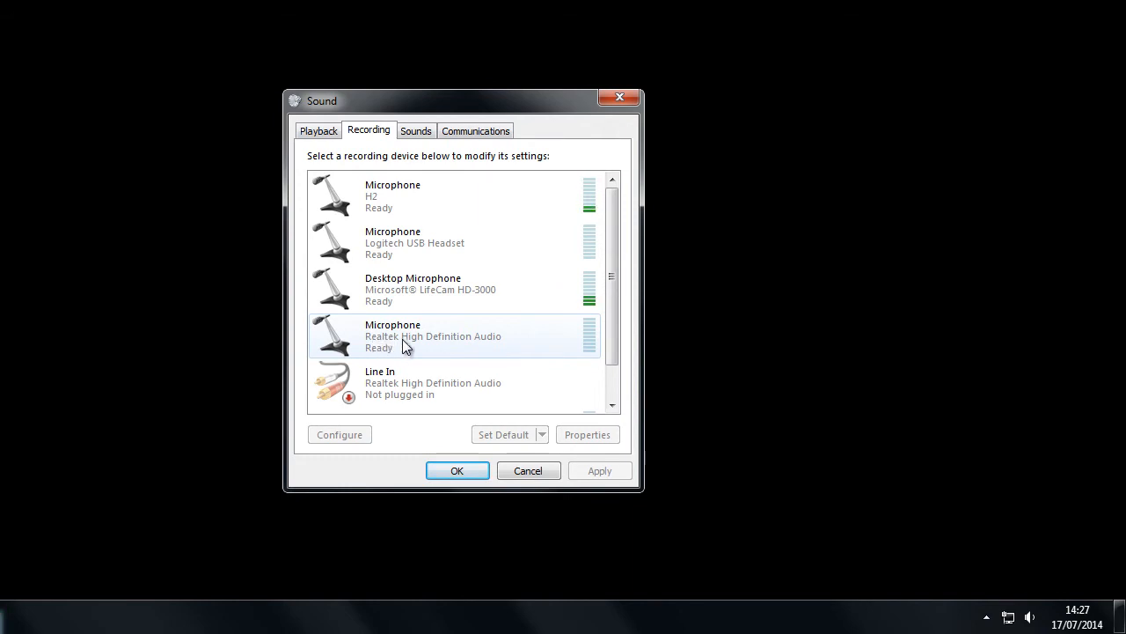
mouse_move(377, 345)
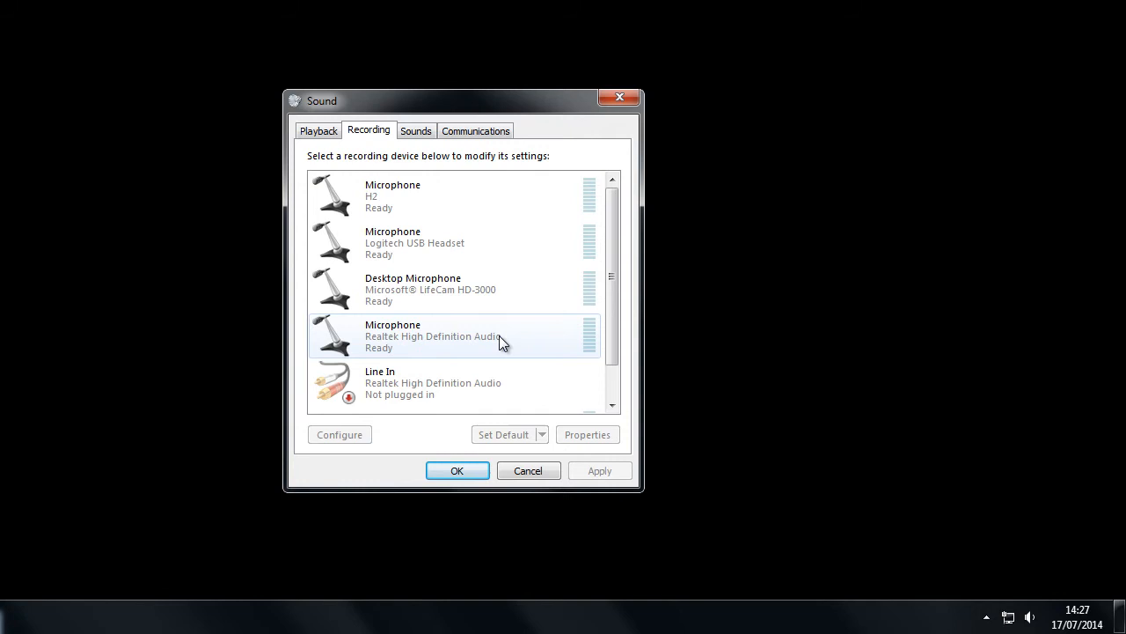
mouse_move(528, 342)
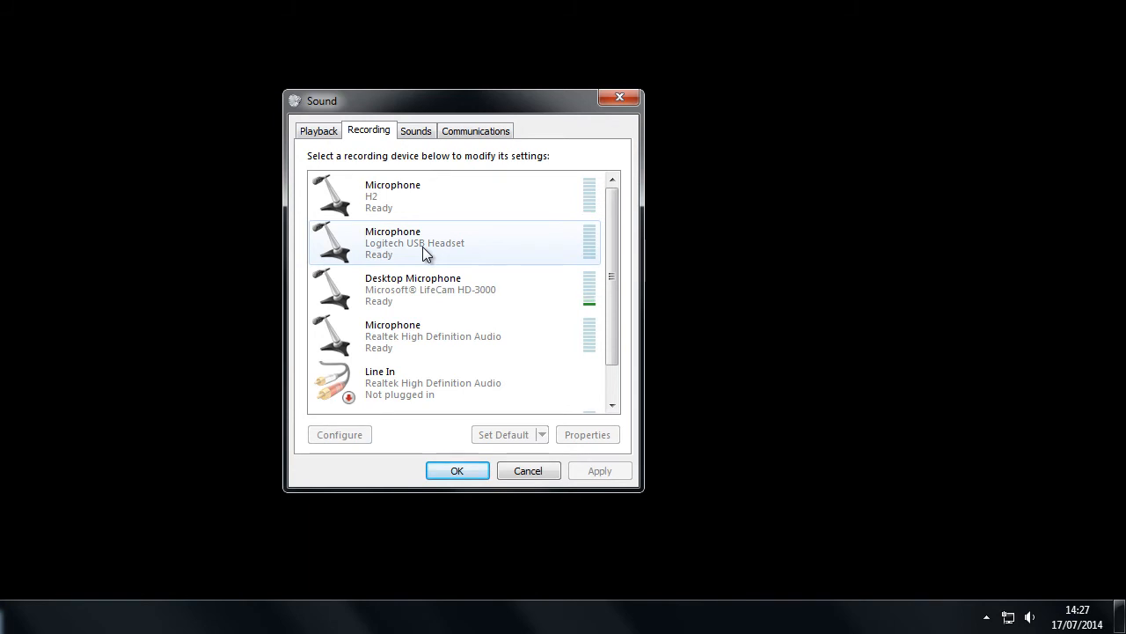
Select the Realtek High Definition Audio microphone on the Recording tab.
left_click(432, 336)
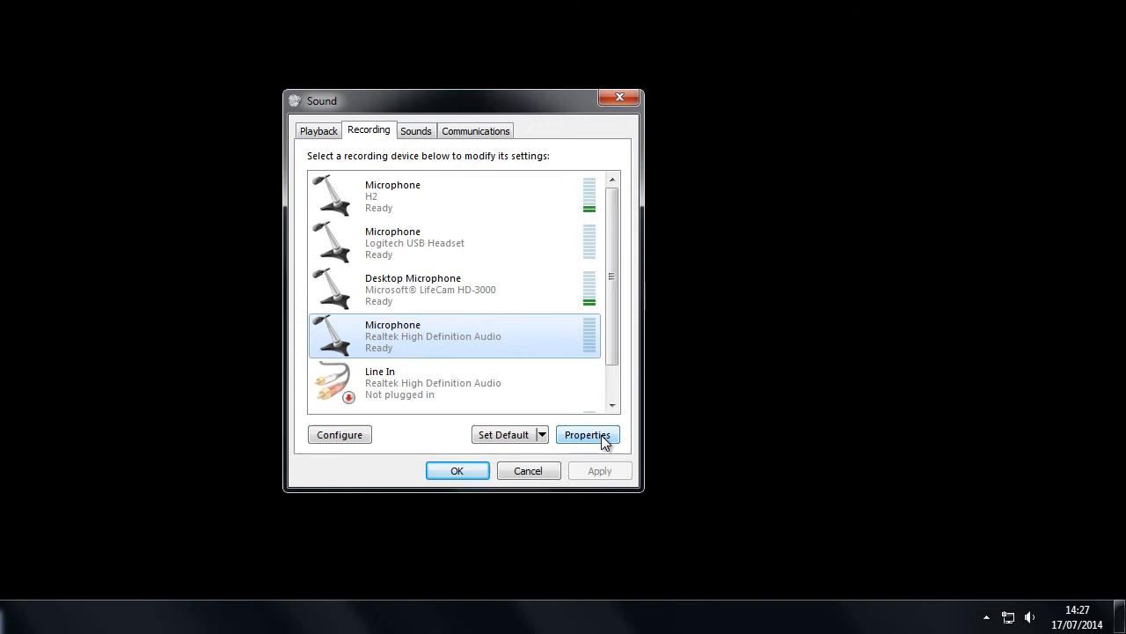
Set the Realtek microphone level from 37 to 100 on the Levels tab of its properties.
left_click(587, 435)
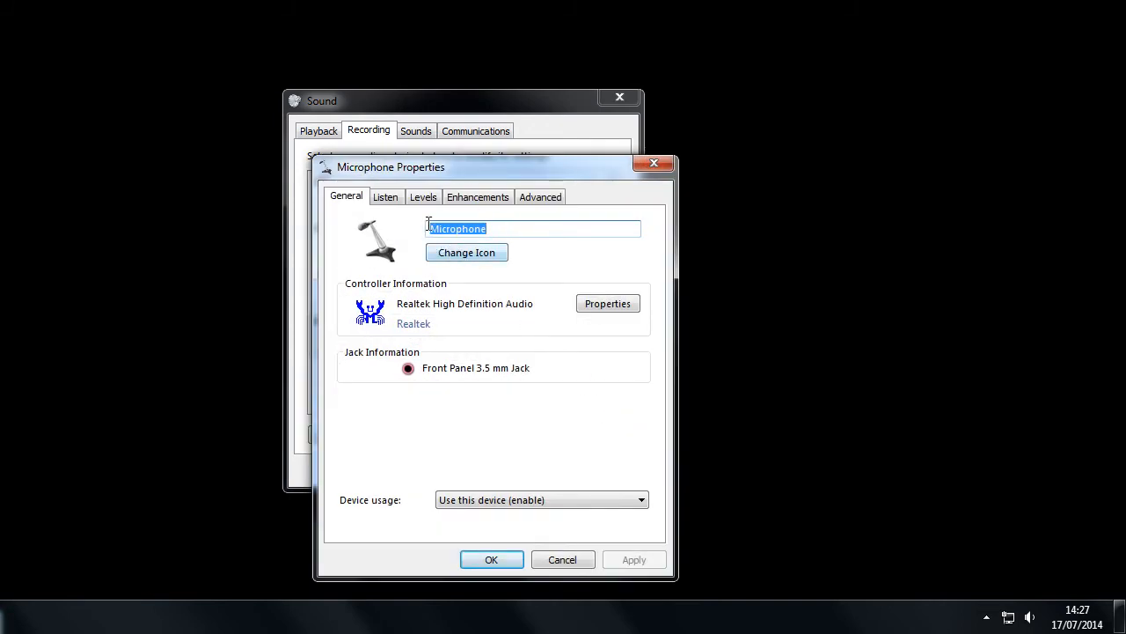
left_click(423, 196)
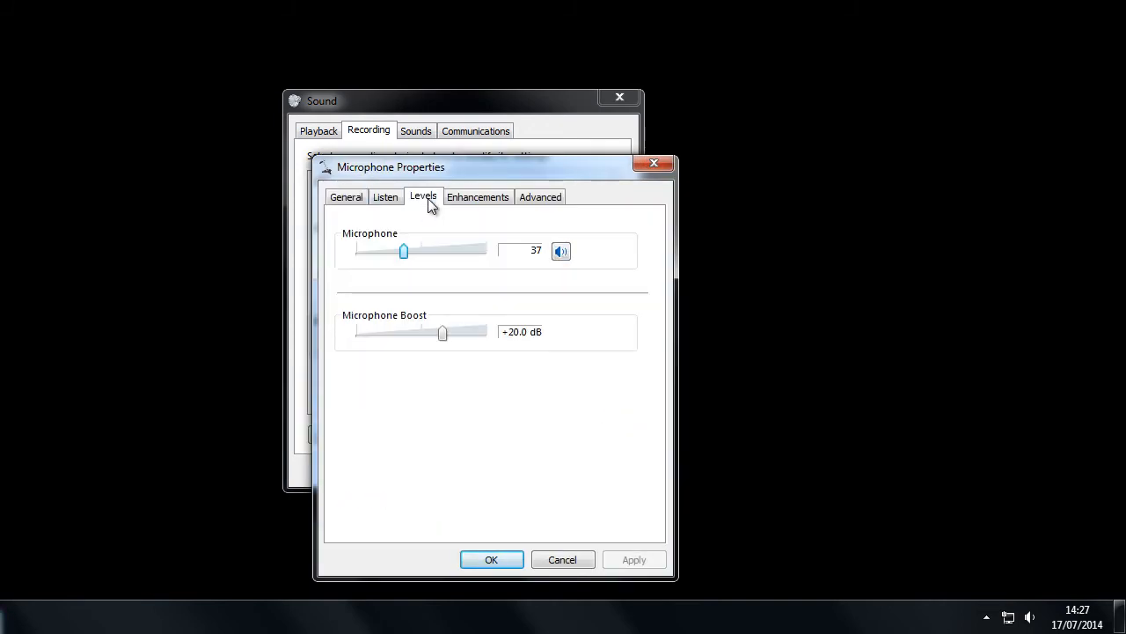
mouse_move(467, 258)
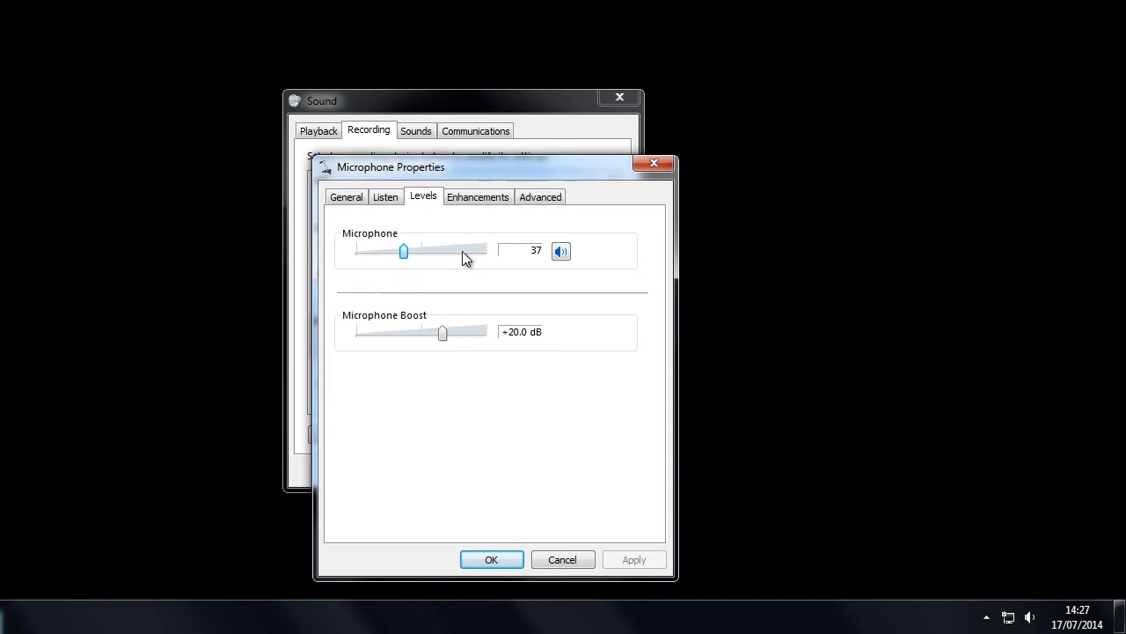
left_click_drag(403, 251, 451, 251)
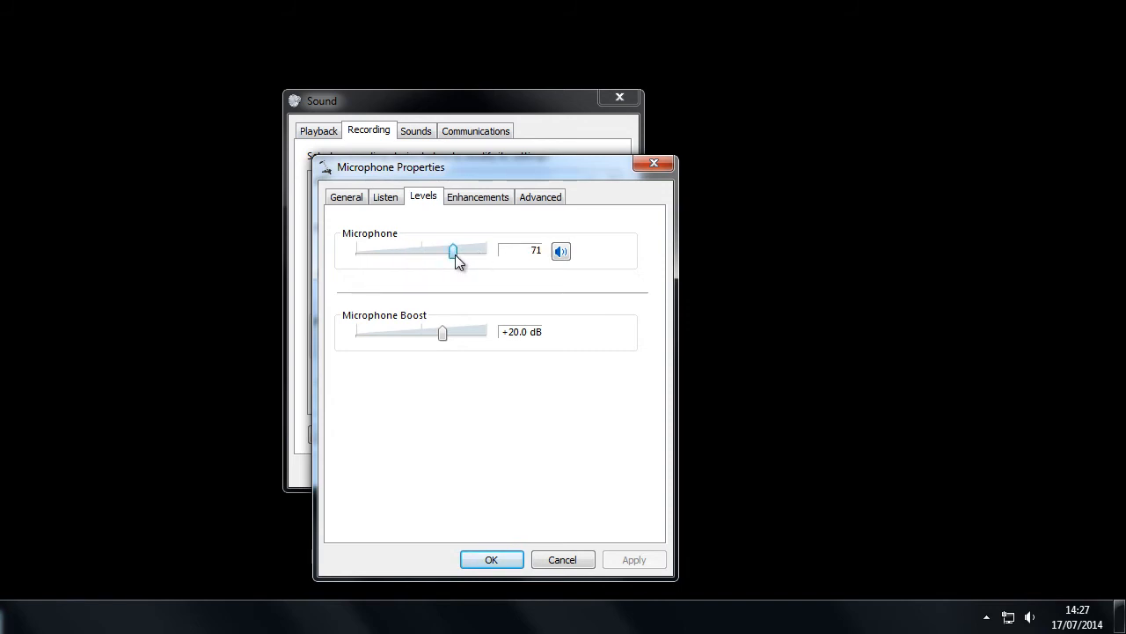
left_click_drag(452, 250, 486, 251)
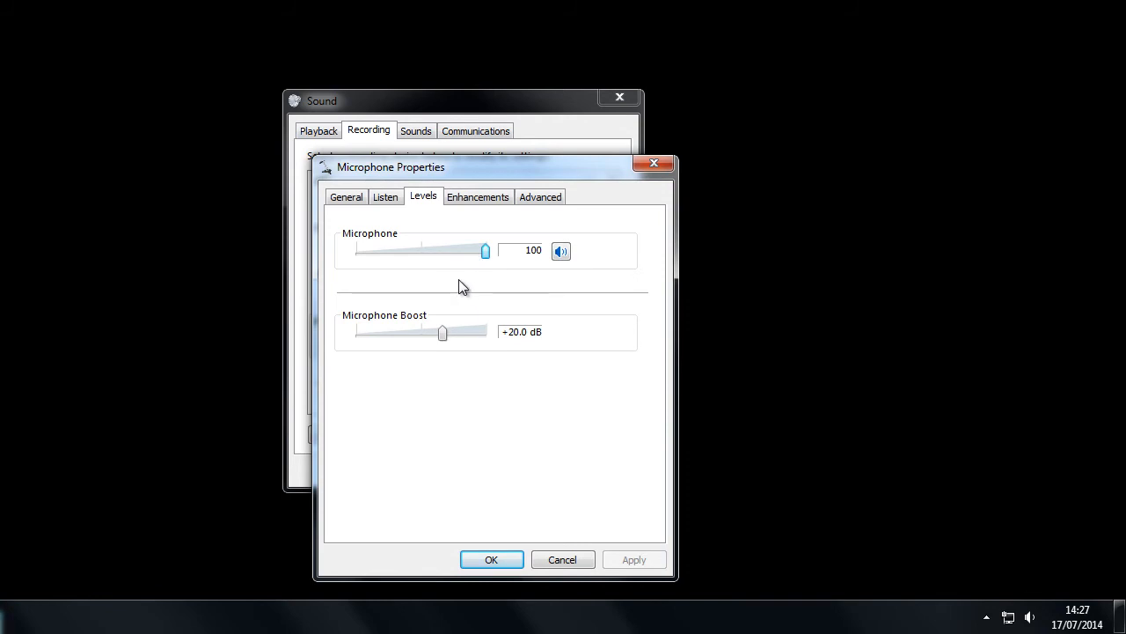
mouse_move(459, 280)
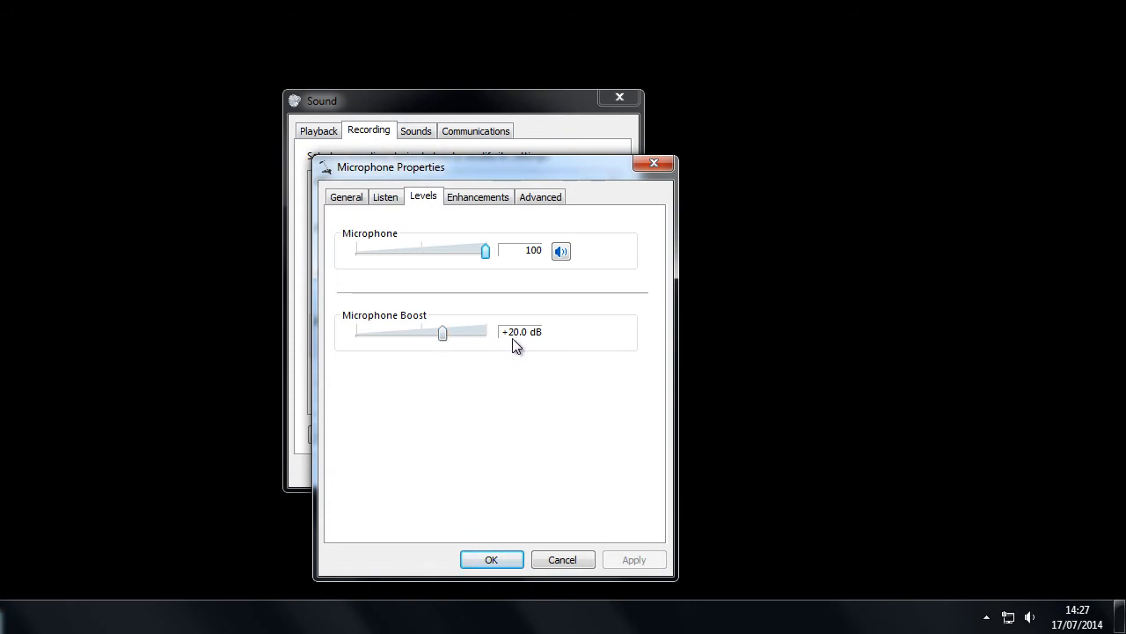
mouse_move(547, 346)
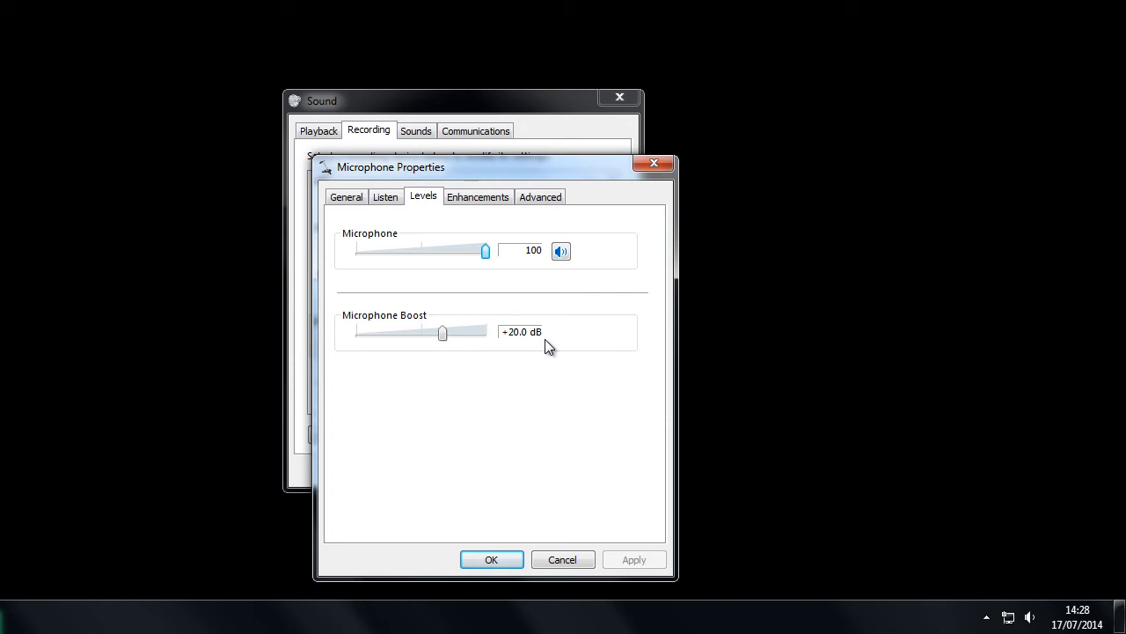
mouse_move(458, 359)
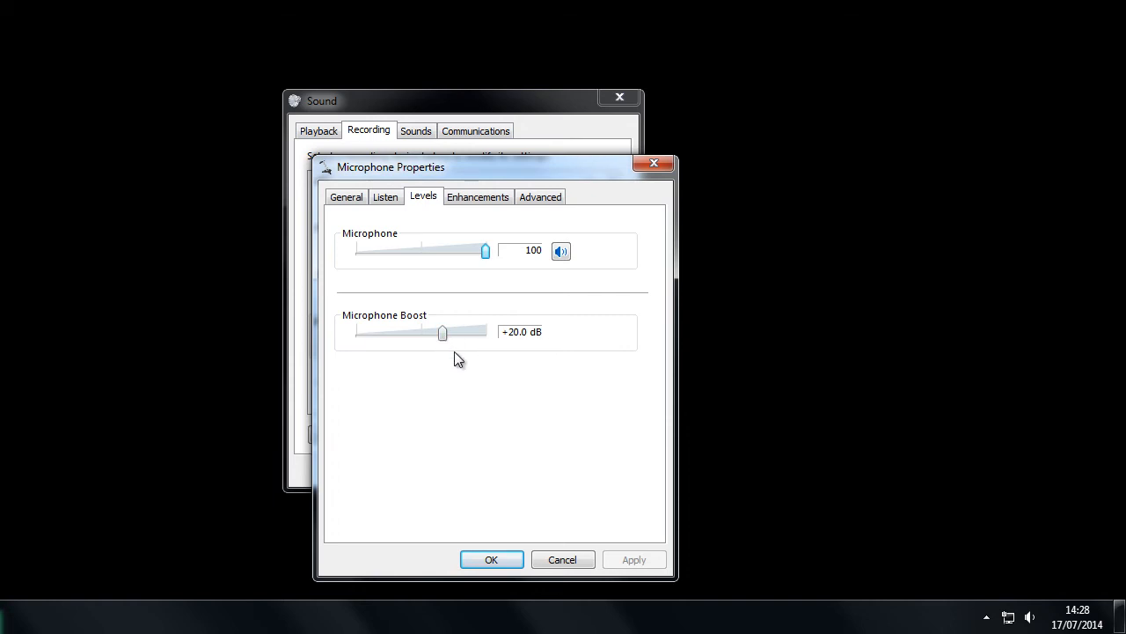
mouse_move(467, 355)
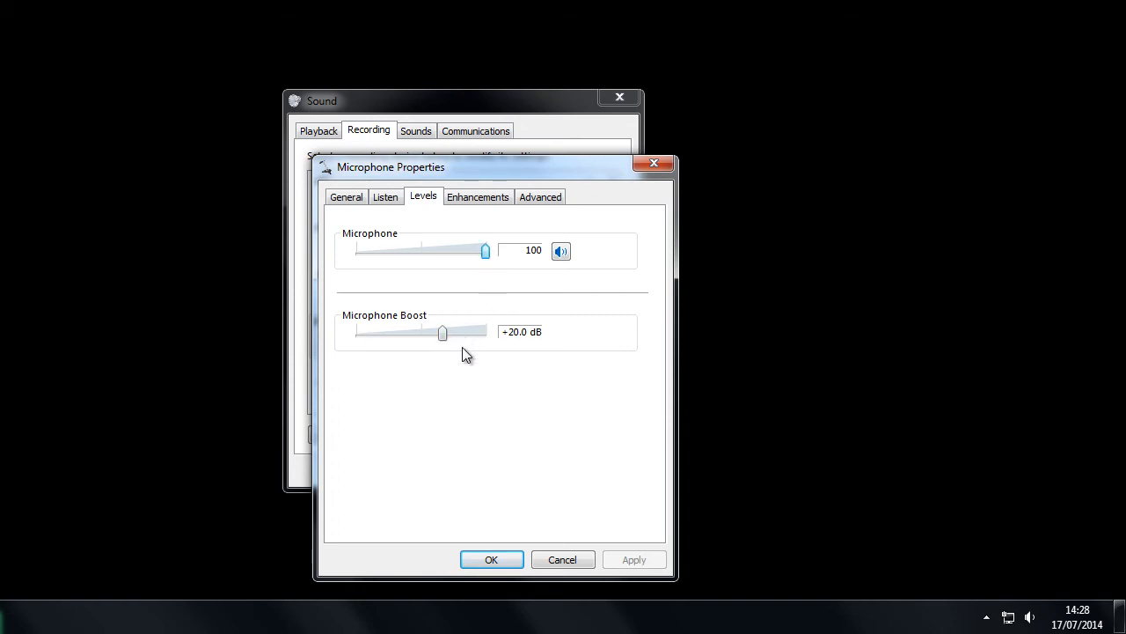
left_click_drag(442, 332, 485, 332)
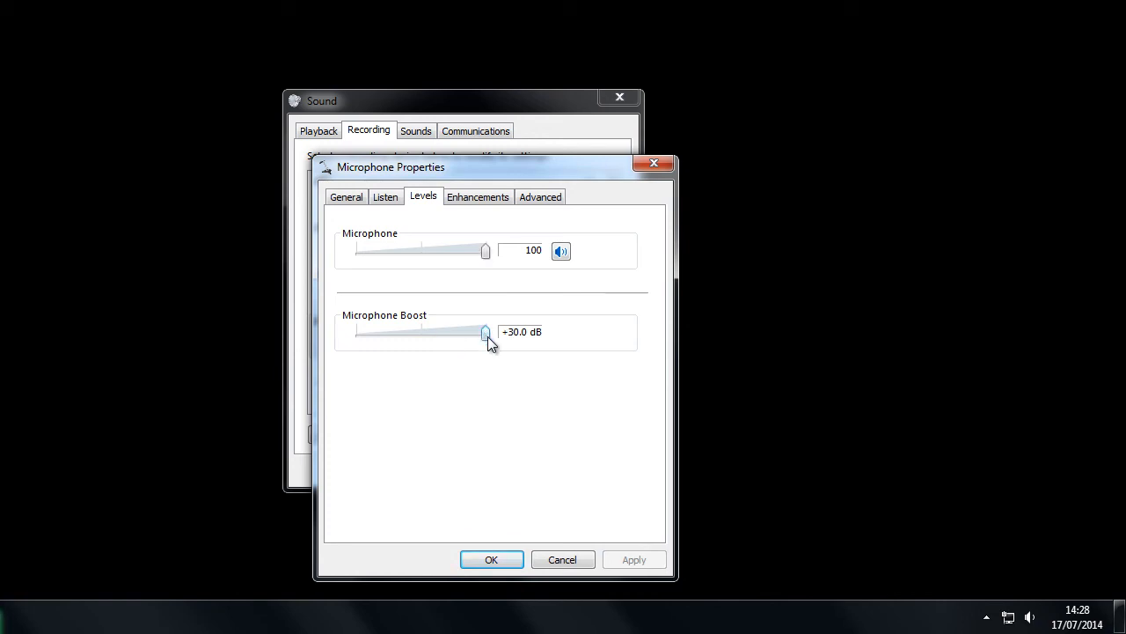
mouse_move(553, 343)
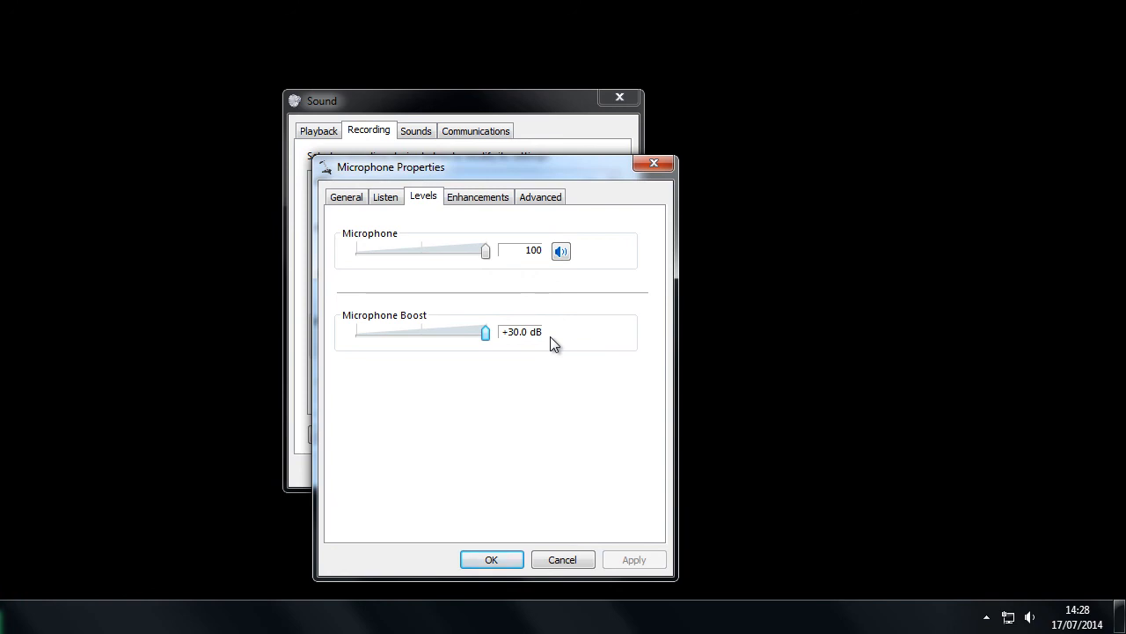
left_click_drag(485, 332, 442, 332)
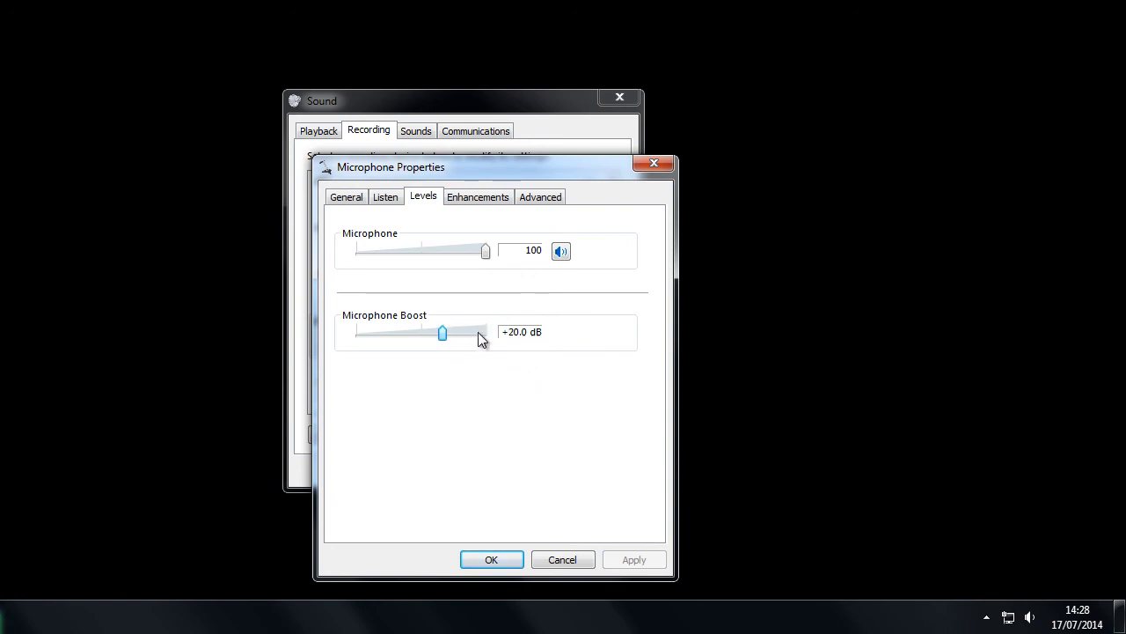
mouse_move(573, 447)
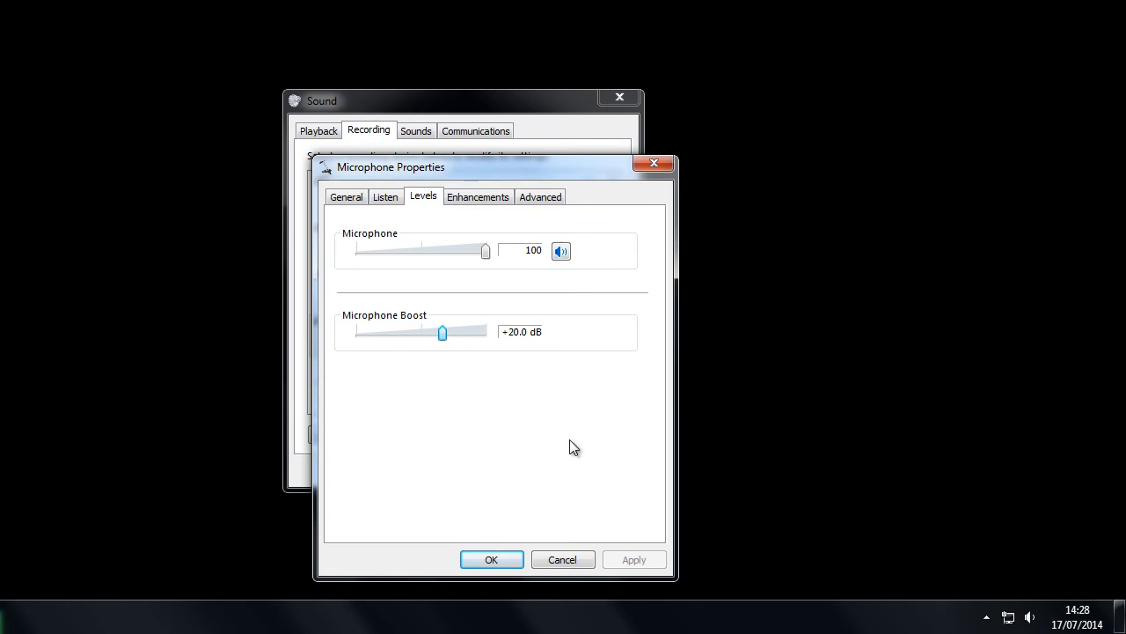